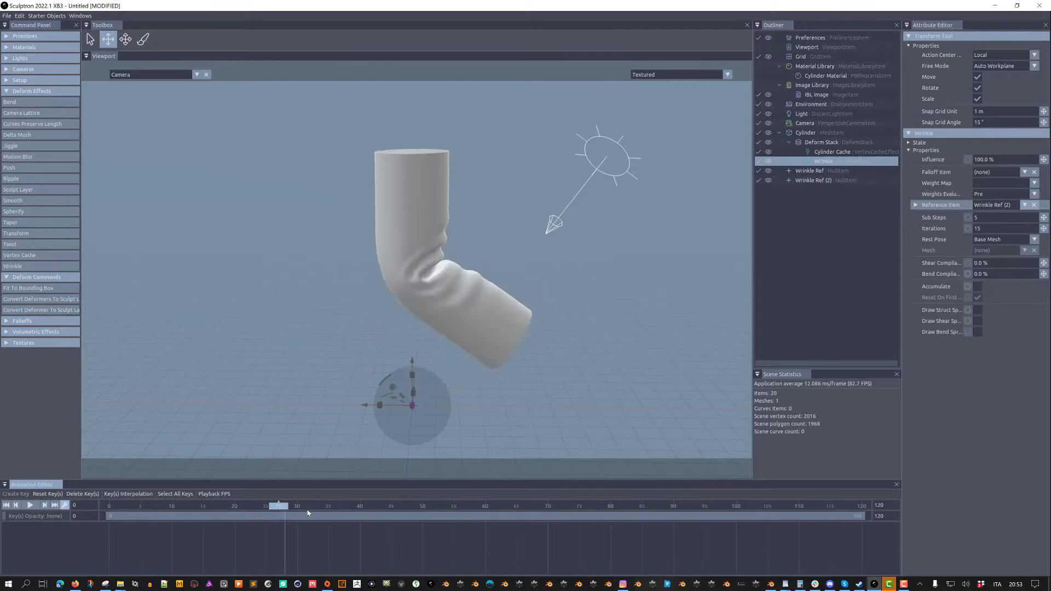
# - Keep textured viewport shading and enter a Sub Steps value of 32 for the Wrinkle effect
pyautogui.click(727, 74)
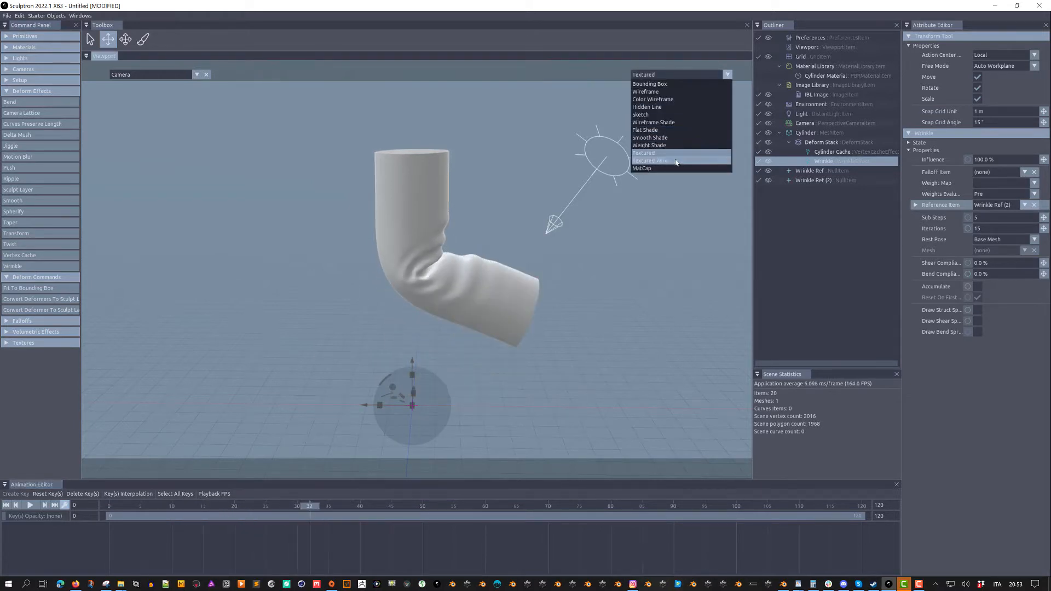
pyautogui.click(650, 160)
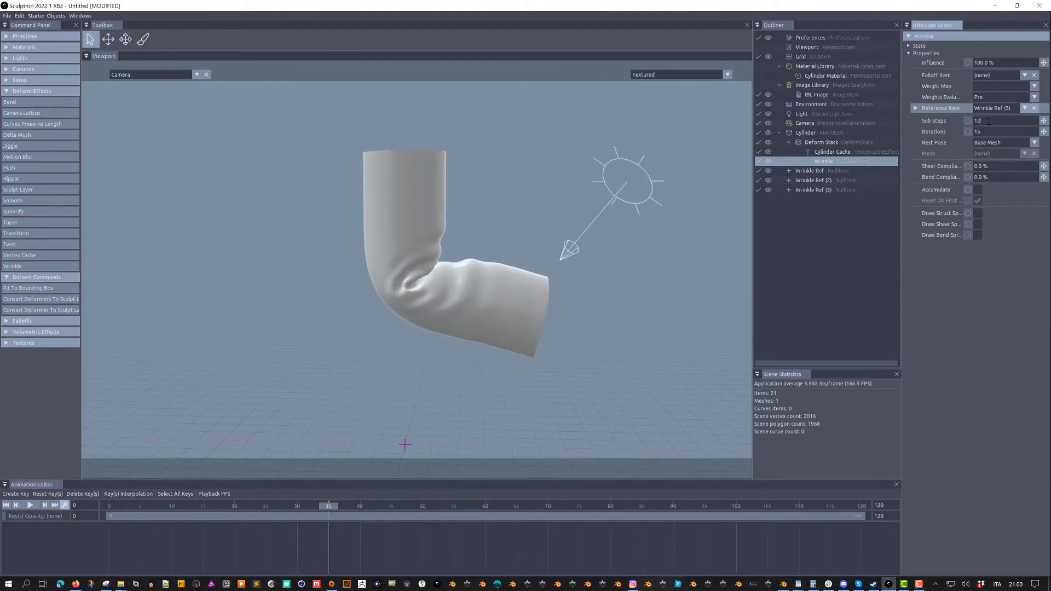
pyautogui.write('32')
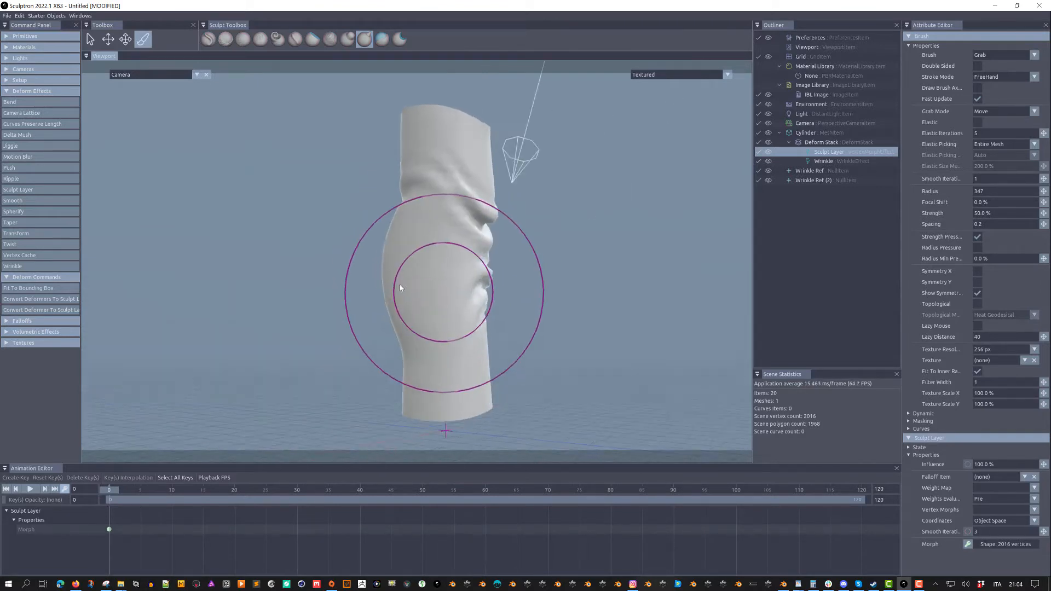
# - Drag the Grab brush up, then down the cylinder's side to raise and deepen wrinkle folds
pyautogui.moveTo(402, 288); pyautogui.dragTo(450, 212)
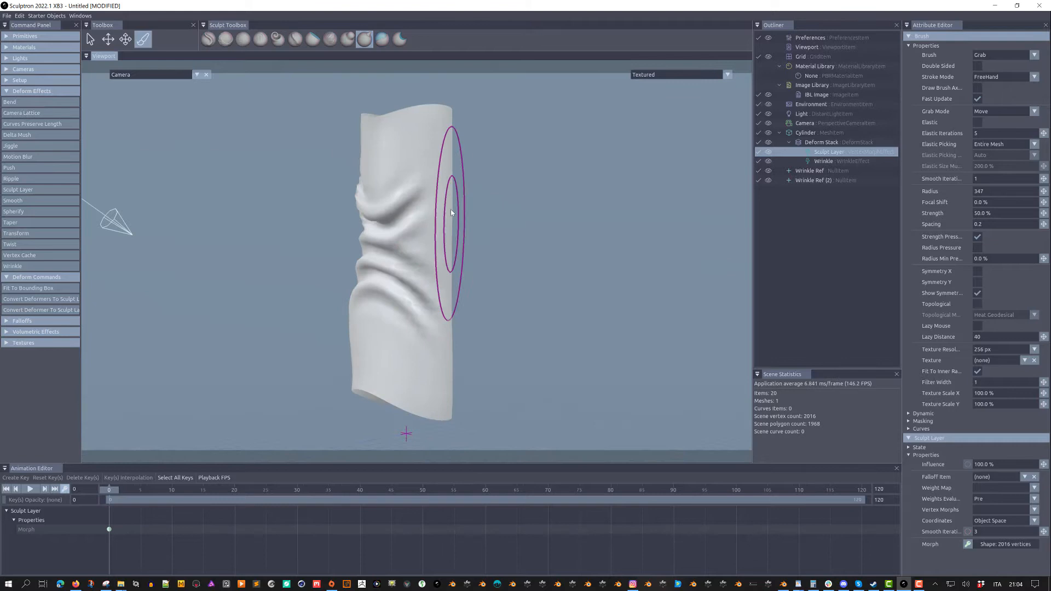
pyautogui.moveTo(451, 213); pyautogui.dragTo(434, 382)
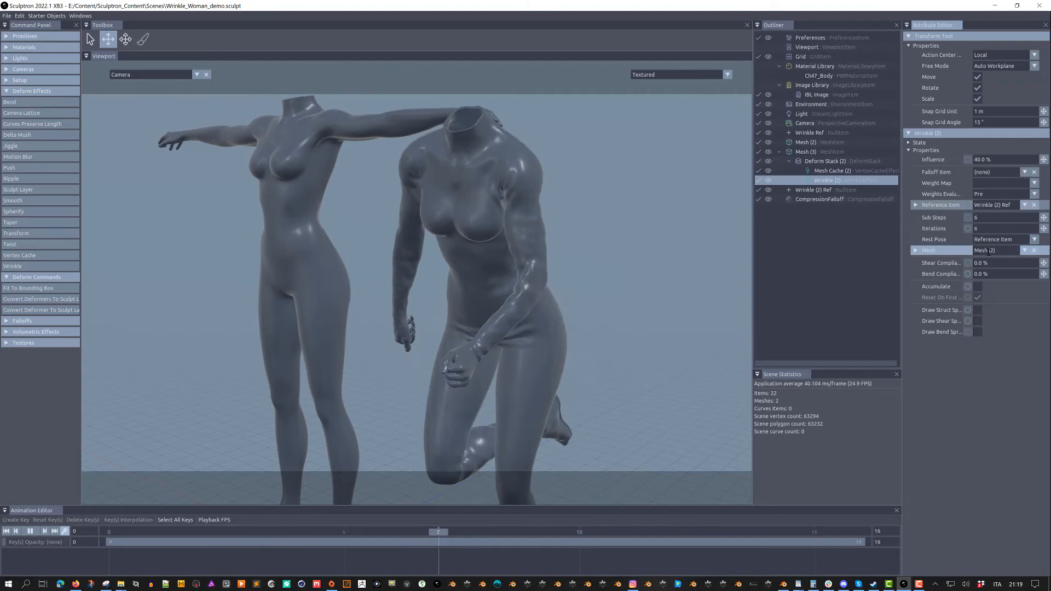
# - Select the rest-pose woman figure, T-pose Mesh (1), in the Wrinkle_Woman demo scene
pyautogui.click(806, 142)
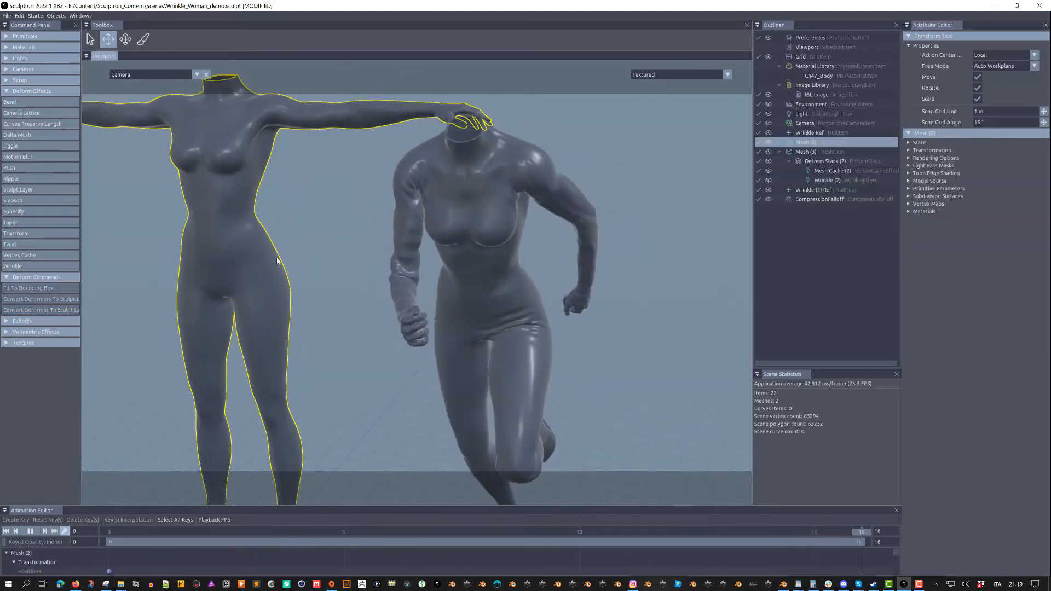